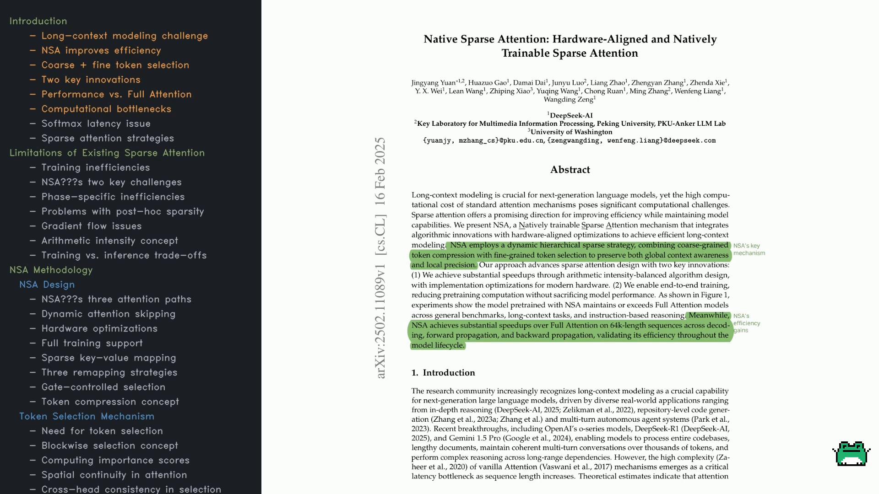
{"action": "scroll", "scroll_direction": "down", "scroll_amount": 3}
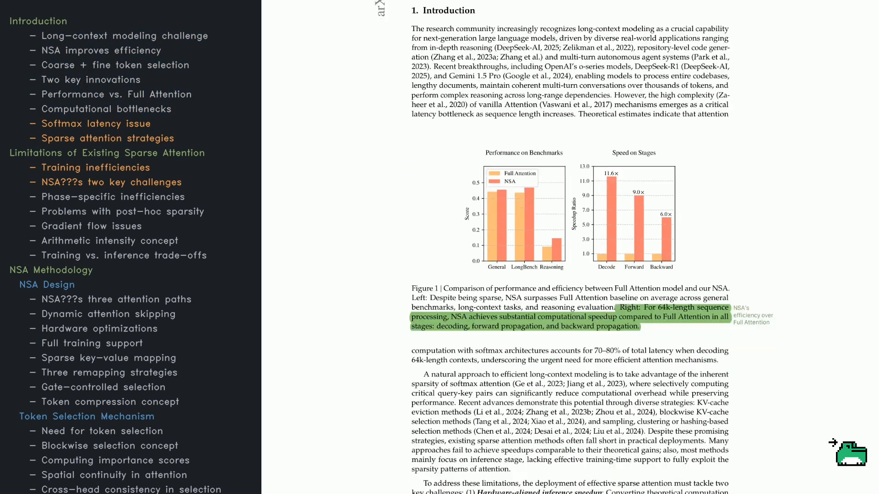
{"action": "scroll", "scroll_direction": "down", "scroll_amount": 3}
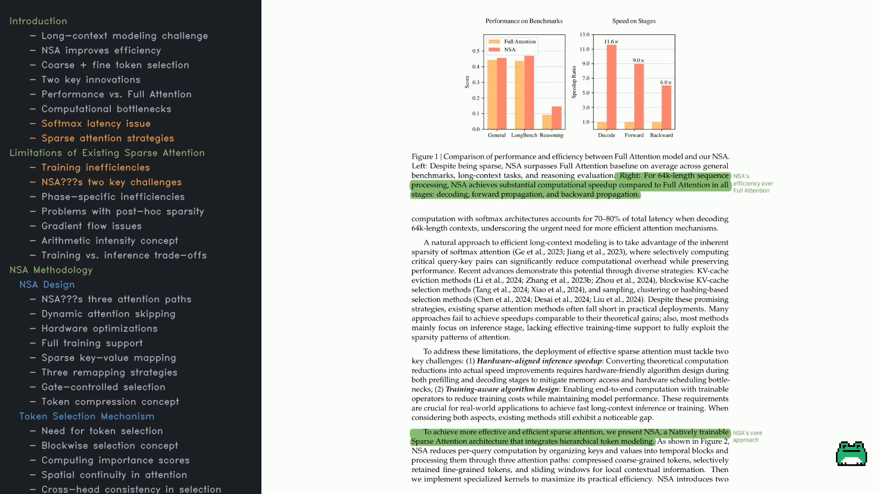
{"action": "scroll", "scroll_direction": "down", "scroll_amount": 3}
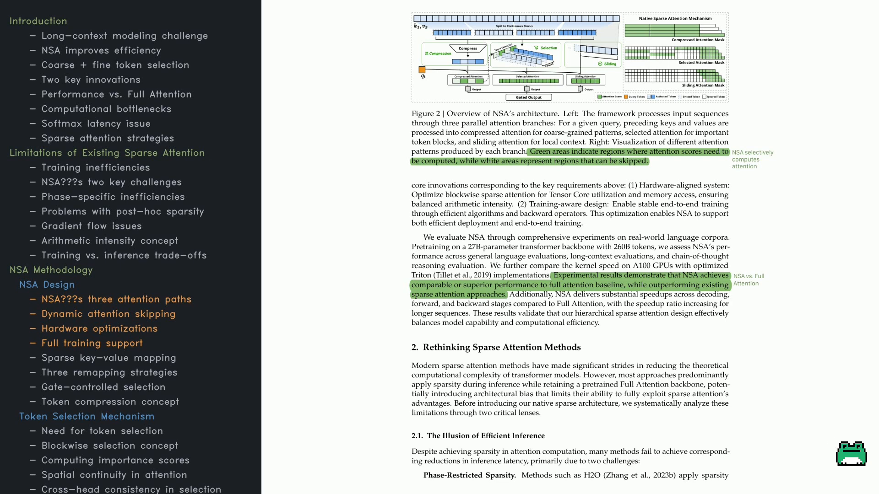
{"action": "scroll", "scroll_direction": "down", "scroll_amount": 3}
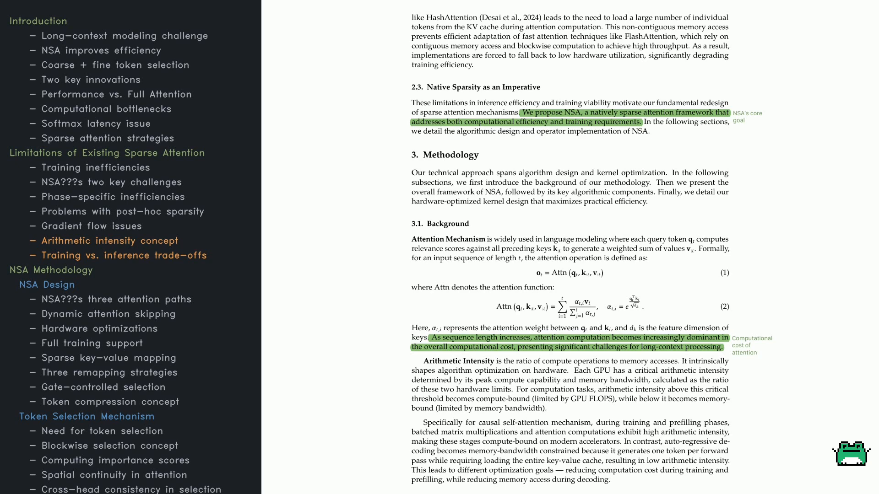
{"action": "scroll", "scroll_direction": "down", "scroll_amount": 3}
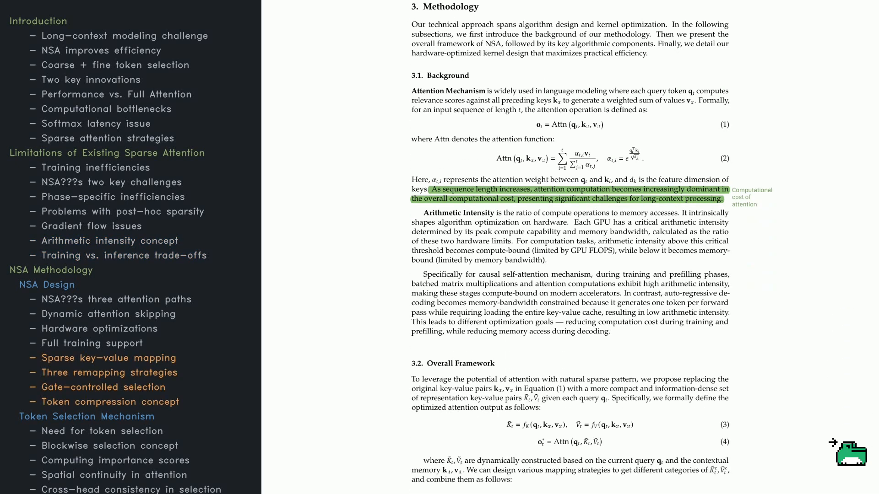
{"action": "scroll", "scroll_direction": "down", "scroll_amount": 3}
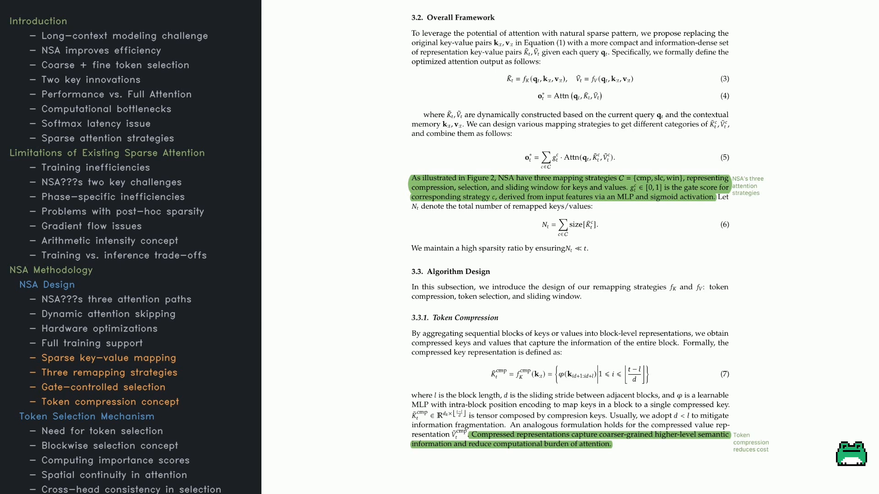
{"action": "mouse_move", "coordinate": [835, 442]}
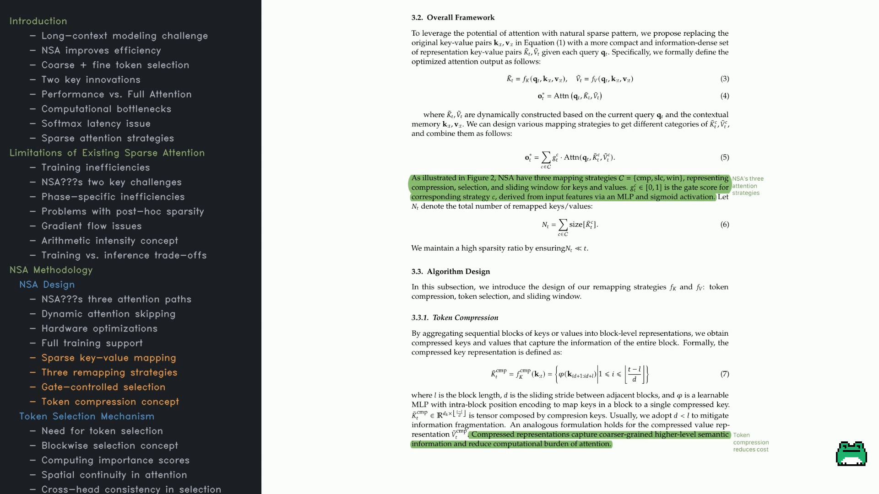
{"action": "mouse_move", "coordinate": [834, 443]}
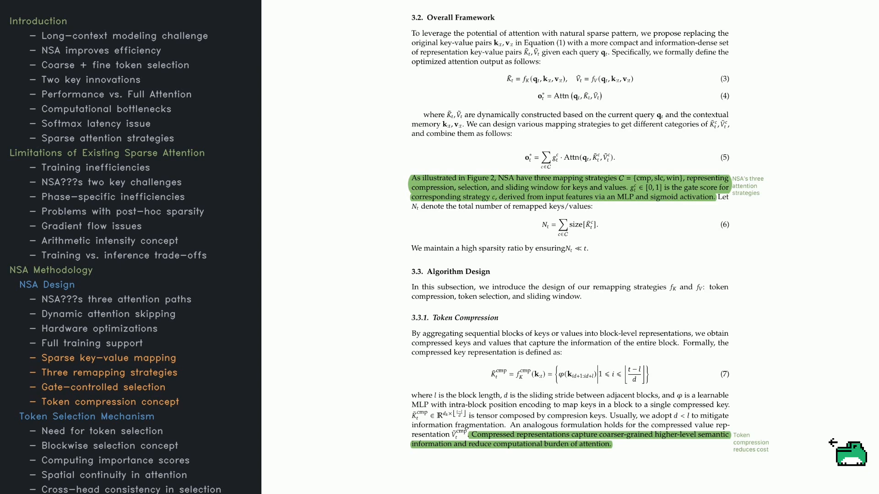
{"action": "scroll", "scroll_direction": "down", "scroll_amount": 3}
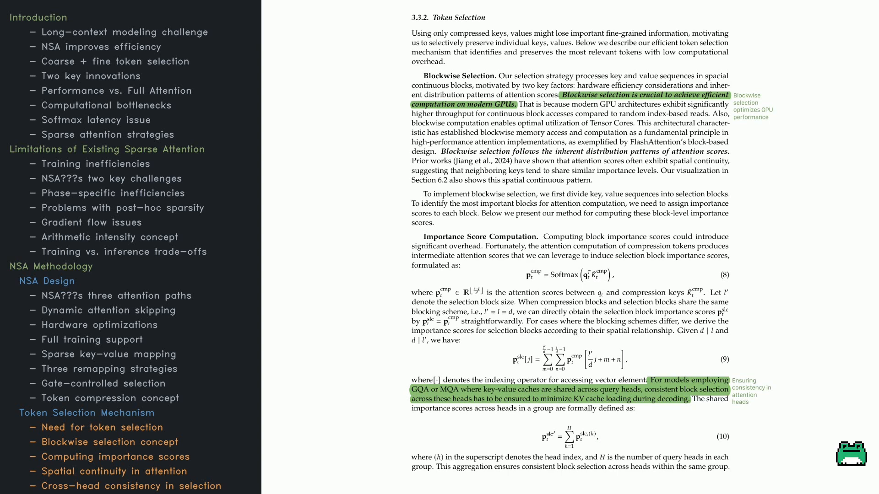
{"action": "scroll", "scroll_direction": "down", "scroll_amount": 3}
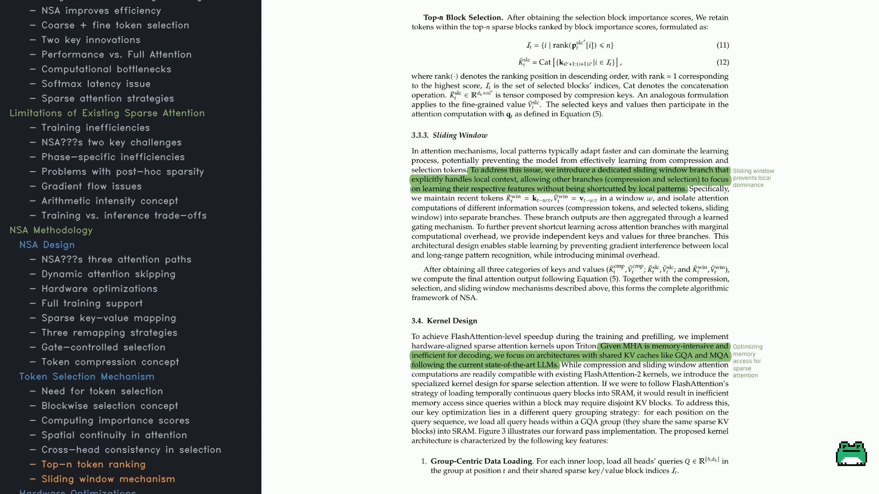
{"action": "scroll", "scroll_direction": "down", "scroll_amount": 3}
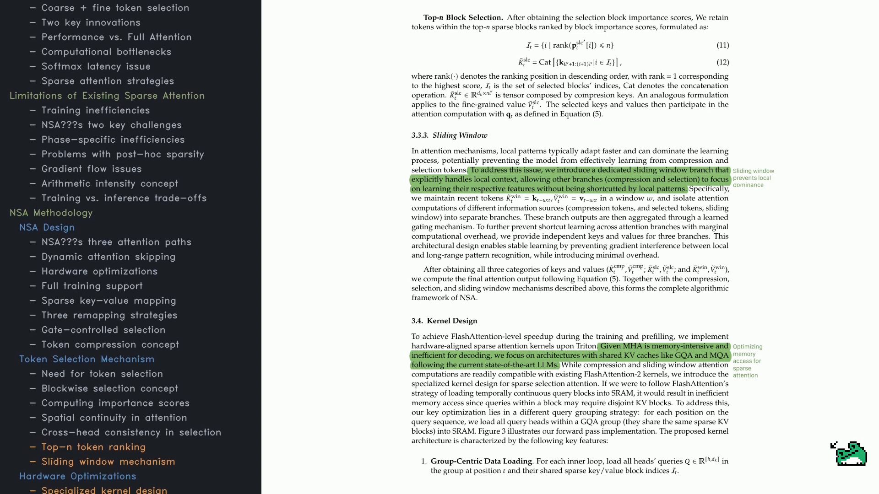
{"action": "scroll", "scroll_direction": "down", "scroll_amount": 3}
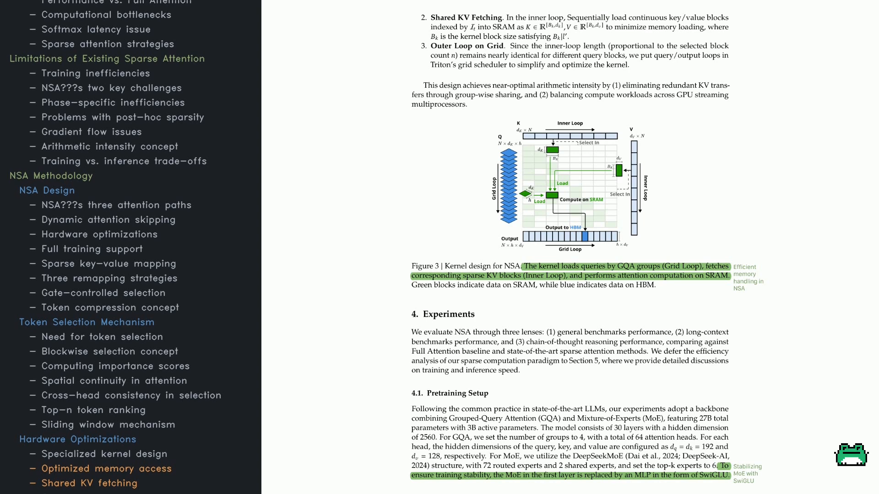
{"action": "scroll", "scroll_direction": "down", "scroll_amount": 3}
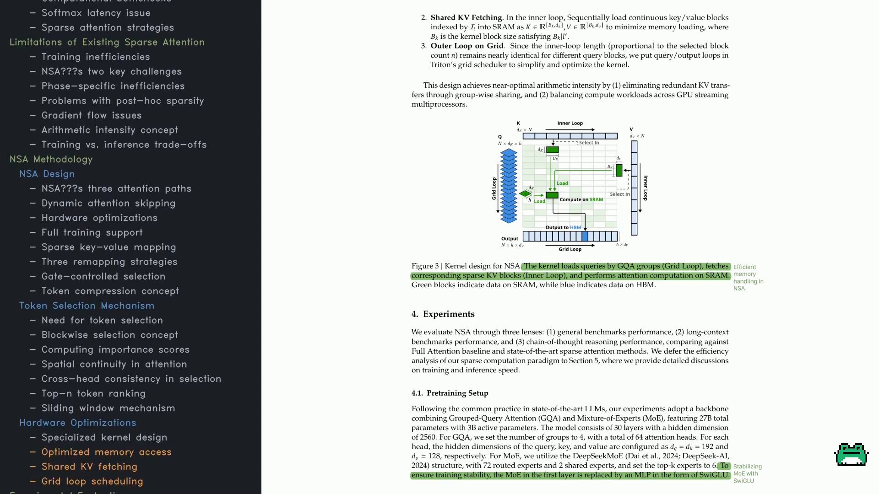
{"action": "scroll", "scroll_direction": "down", "scroll_amount": 3}
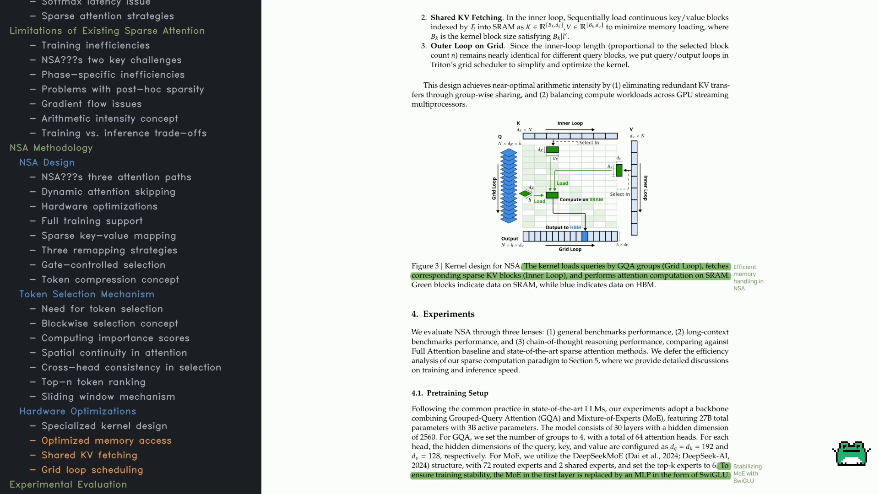
{"action": "scroll", "scroll_direction": "down", "scroll_amount": 3}
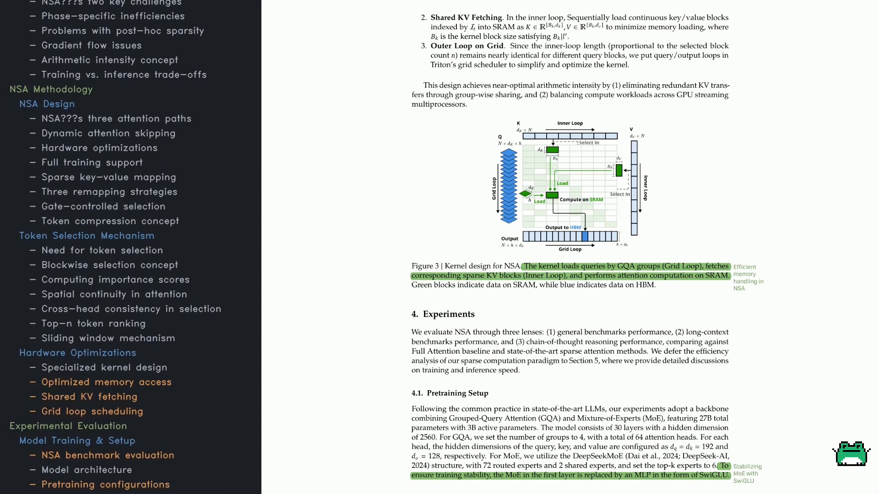
{"action": "scroll", "scroll_direction": "down", "scroll_amount": 3}
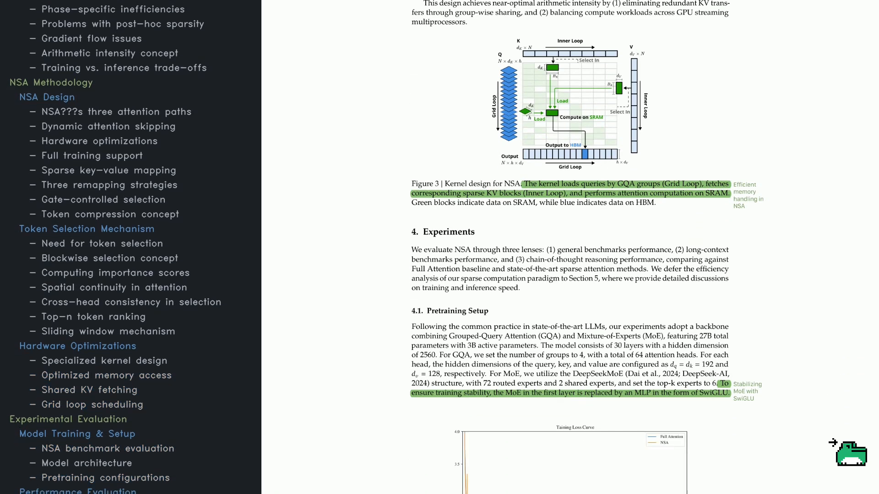
{"action": "scroll", "scroll_direction": "down", "scroll_amount": 3}
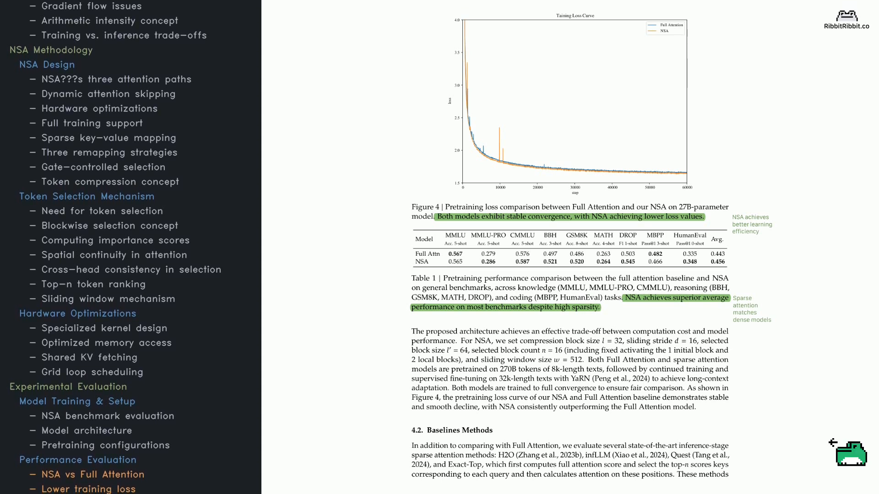
{"action": "scroll", "scroll_direction": "down", "scroll_amount": 3}
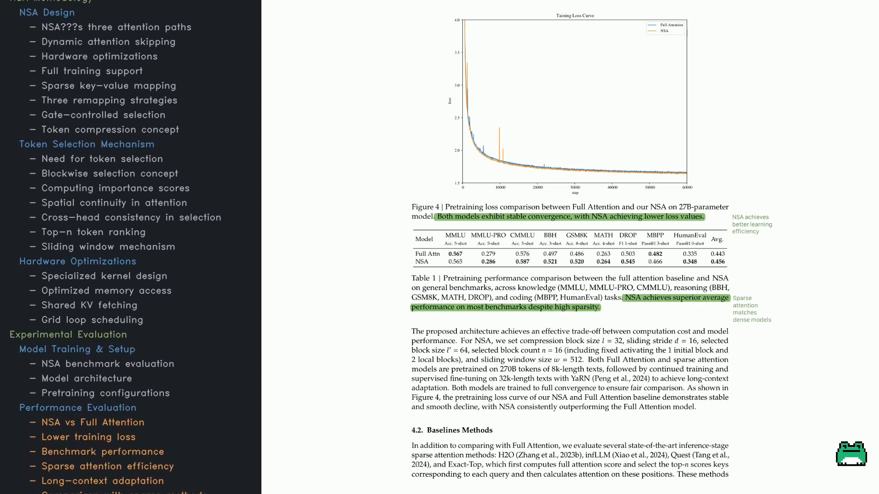
{"action": "scroll", "scroll_direction": "down", "scroll_amount": 3}
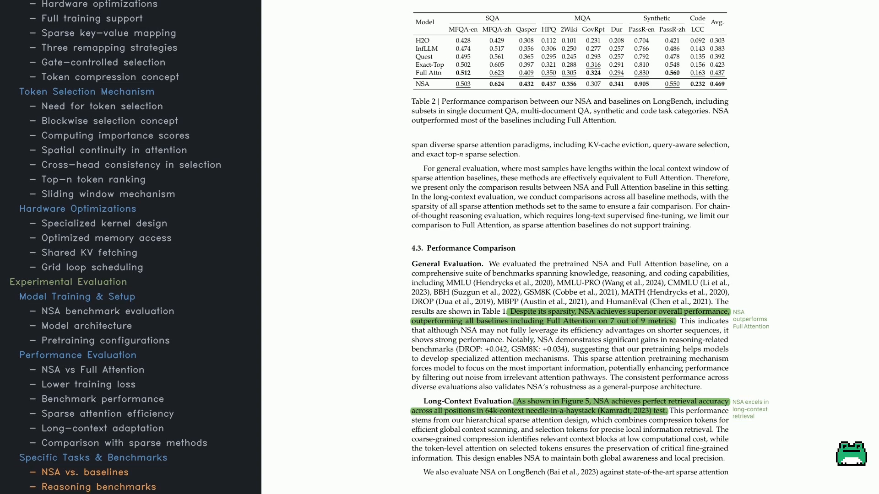
{"action": "scroll", "scroll_direction": "down", "scroll_amount": 3}
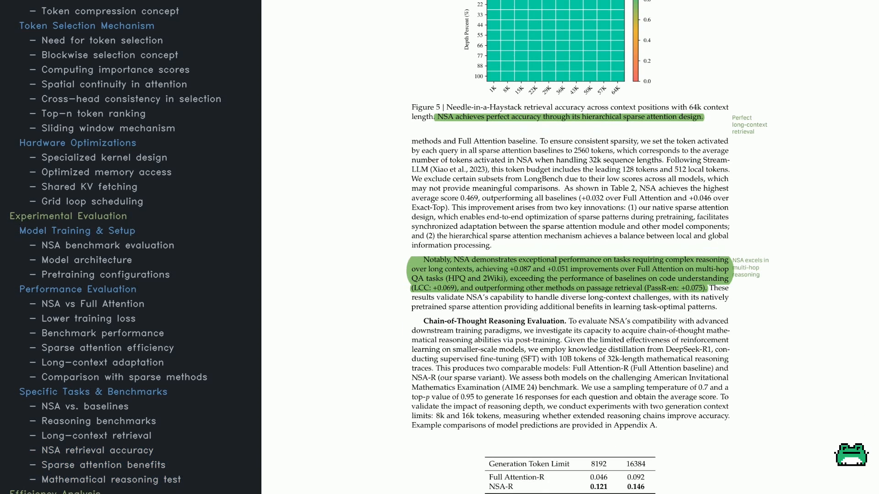
{"action": "scroll", "scroll_direction": "down", "scroll_amount": 3}
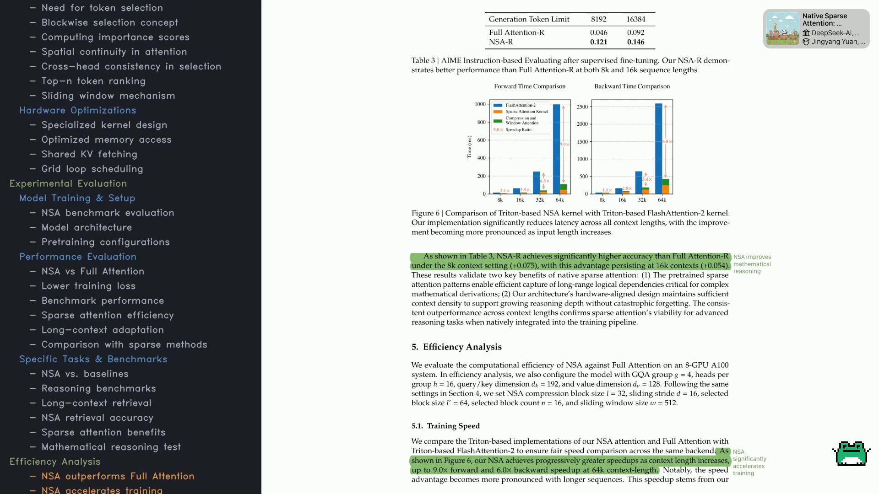
{"action": "scroll", "scroll_direction": "down", "scroll_amount": 3}
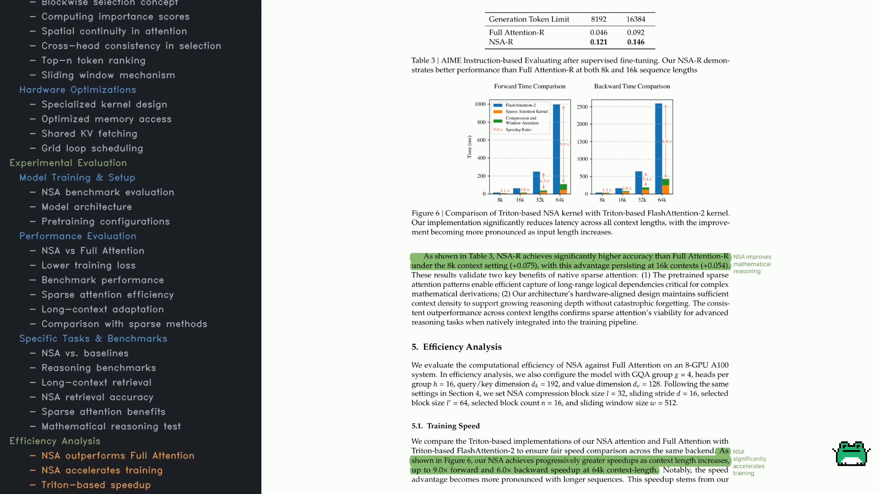
{"action": "scroll", "scroll_direction": "down", "scroll_amount": 3}
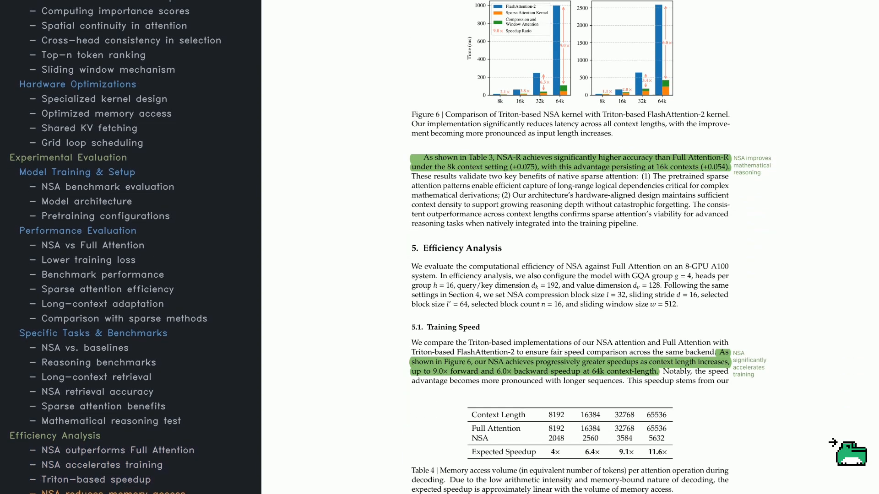
{"action": "scroll", "scroll_direction": "down", "scroll_amount": 3}
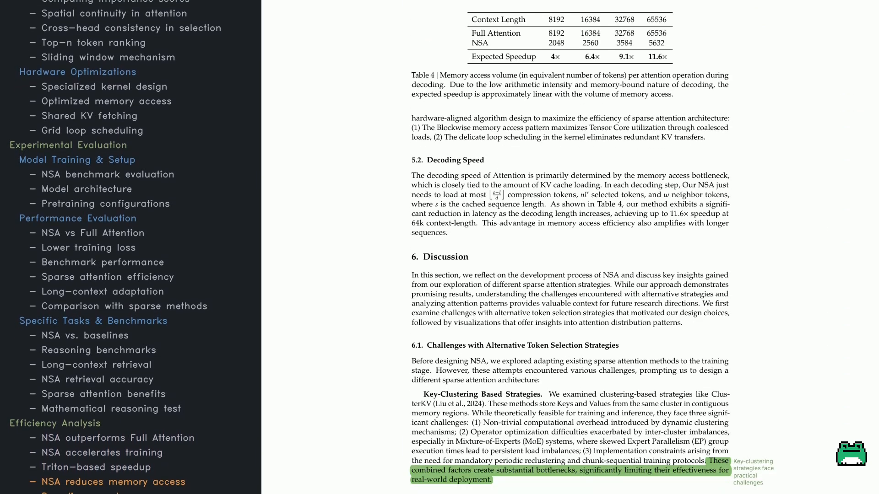